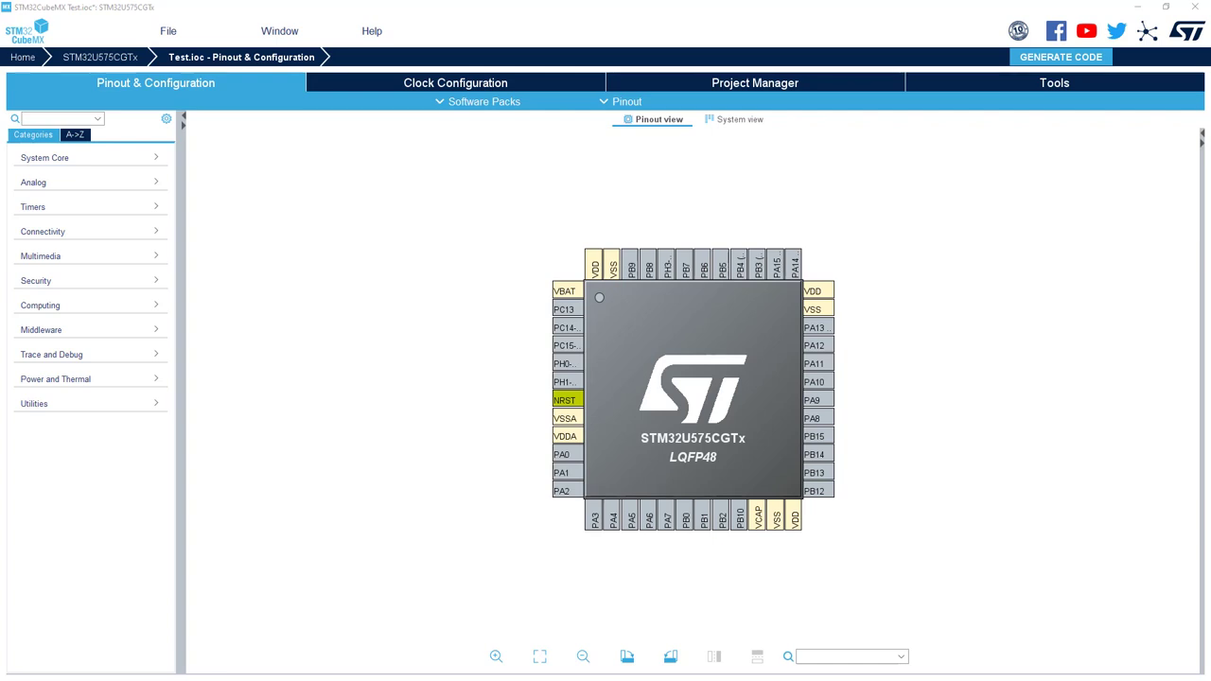
# Step: Find PA8 via the pinout search and set it as GPIO_Output
pyautogui.click(847, 654)
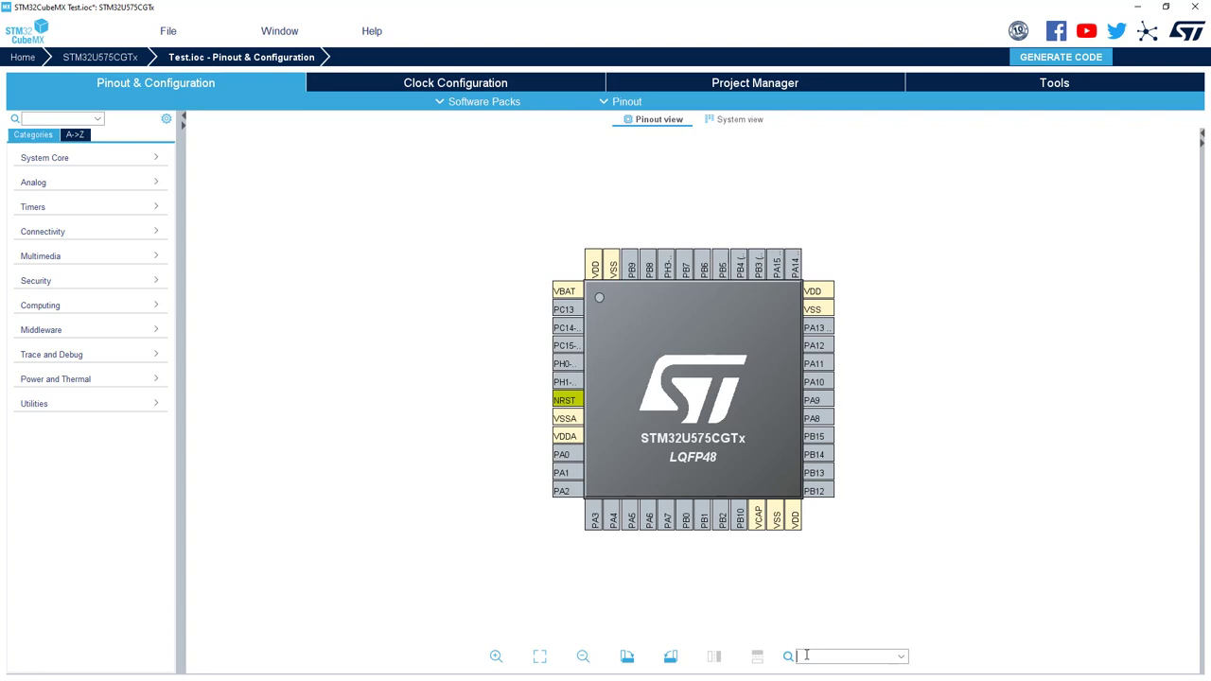
pyautogui.write('PA8')
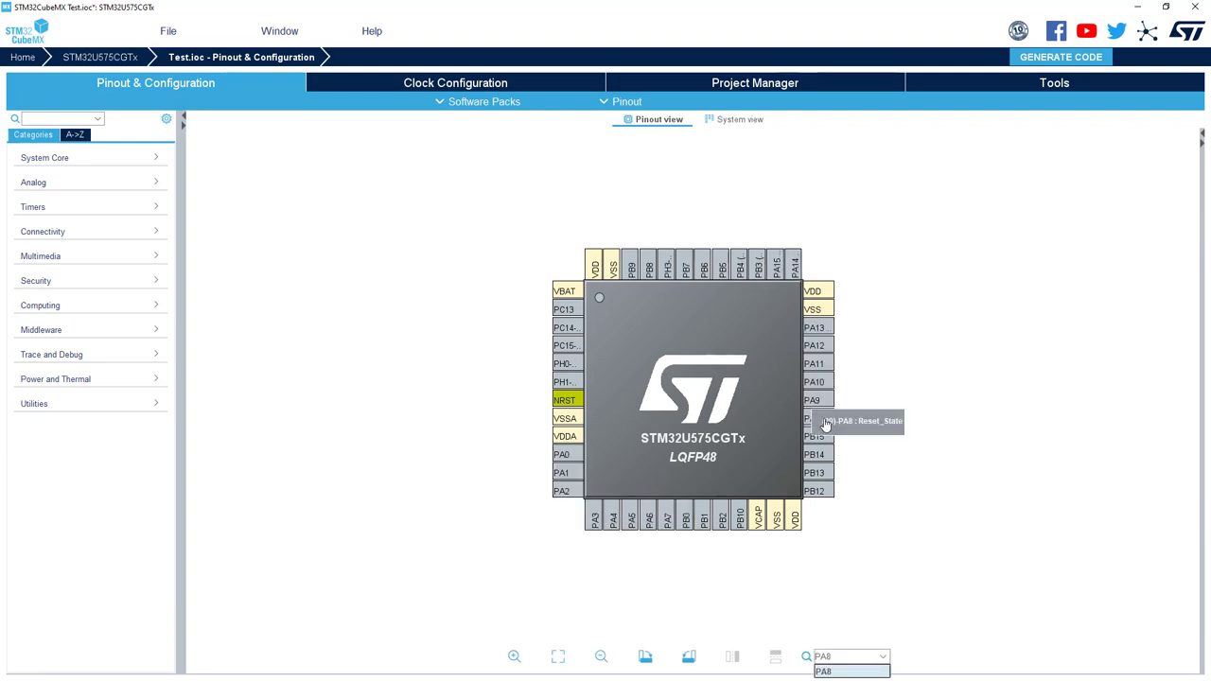
pyautogui.click(812, 418)
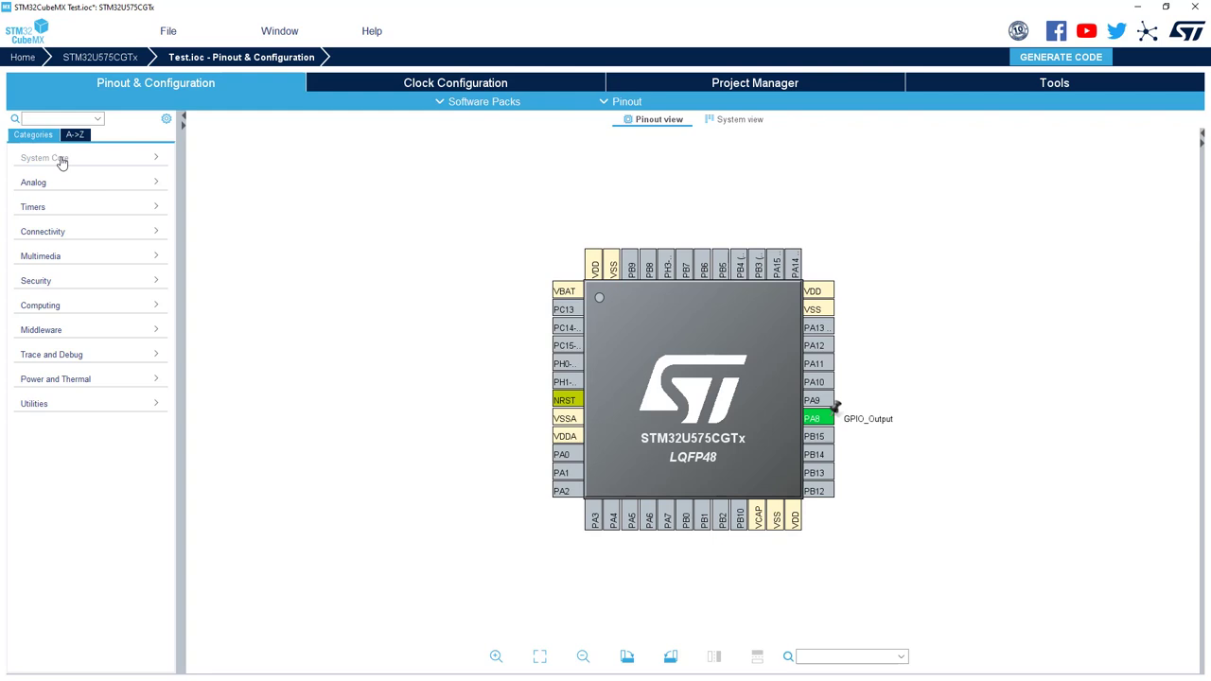
# Step: In the GPIO settings, change PA8's Pin Context Assignment from Cortex-M33 secure to non secure
pyautogui.click(46, 157)
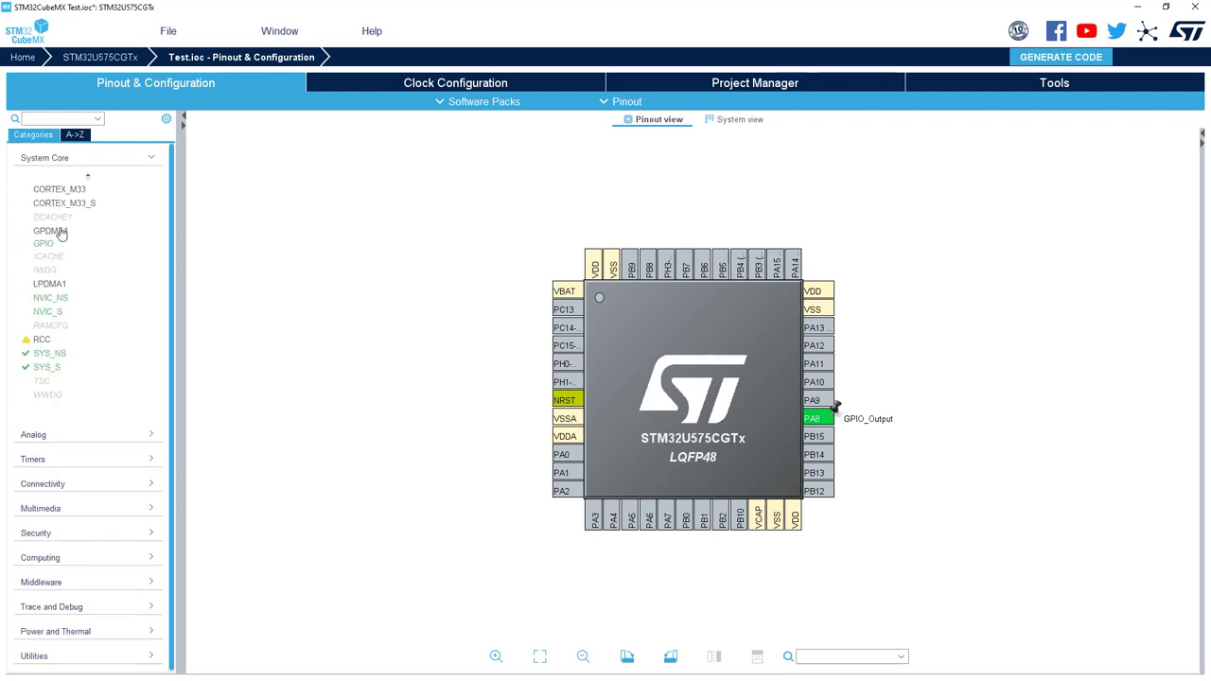
pyautogui.click(42, 243)
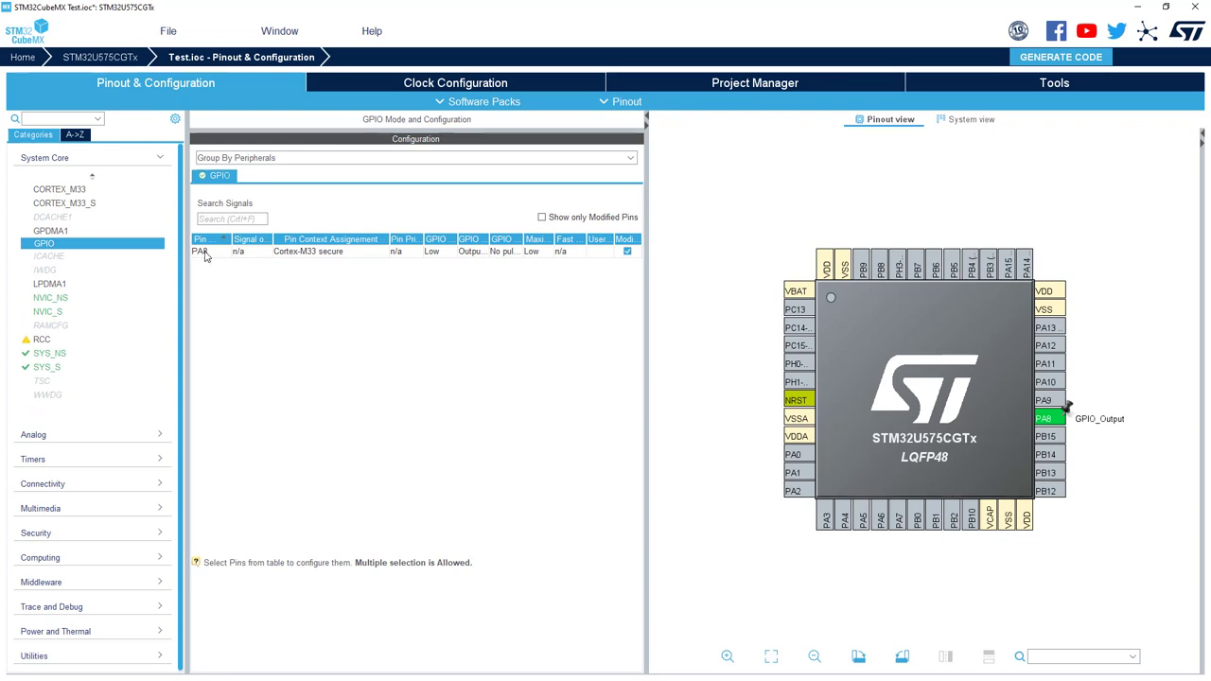
pyautogui.click(200, 250)
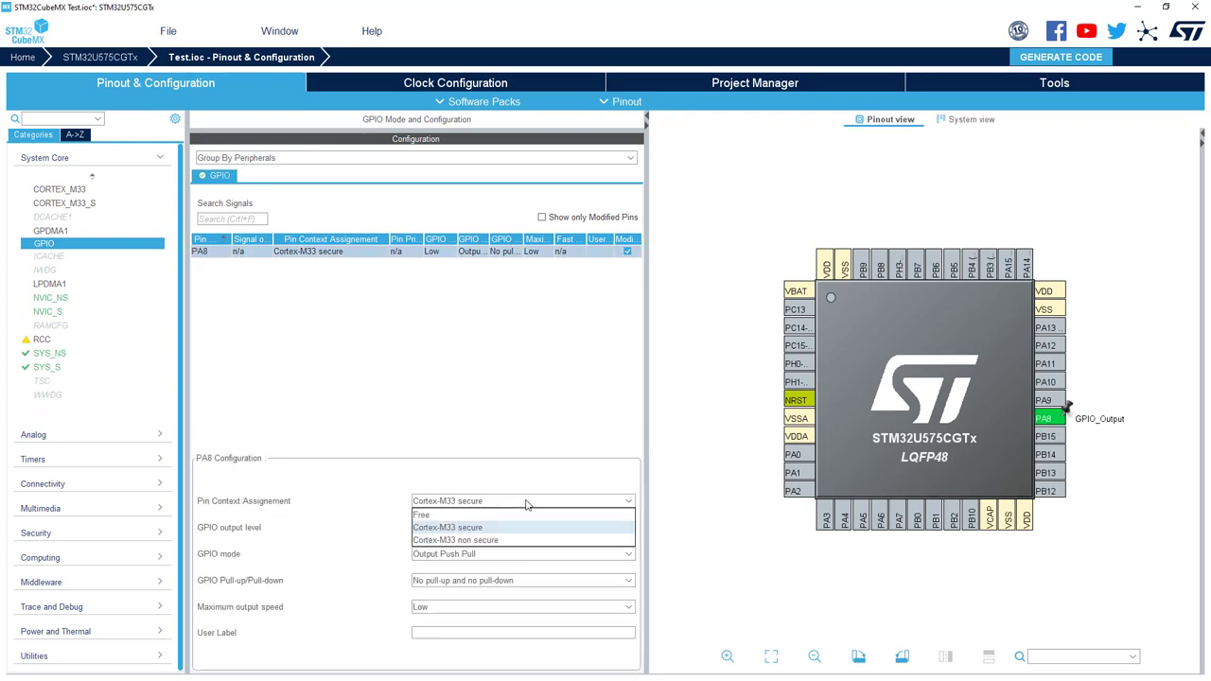
pyautogui.click(446, 526)
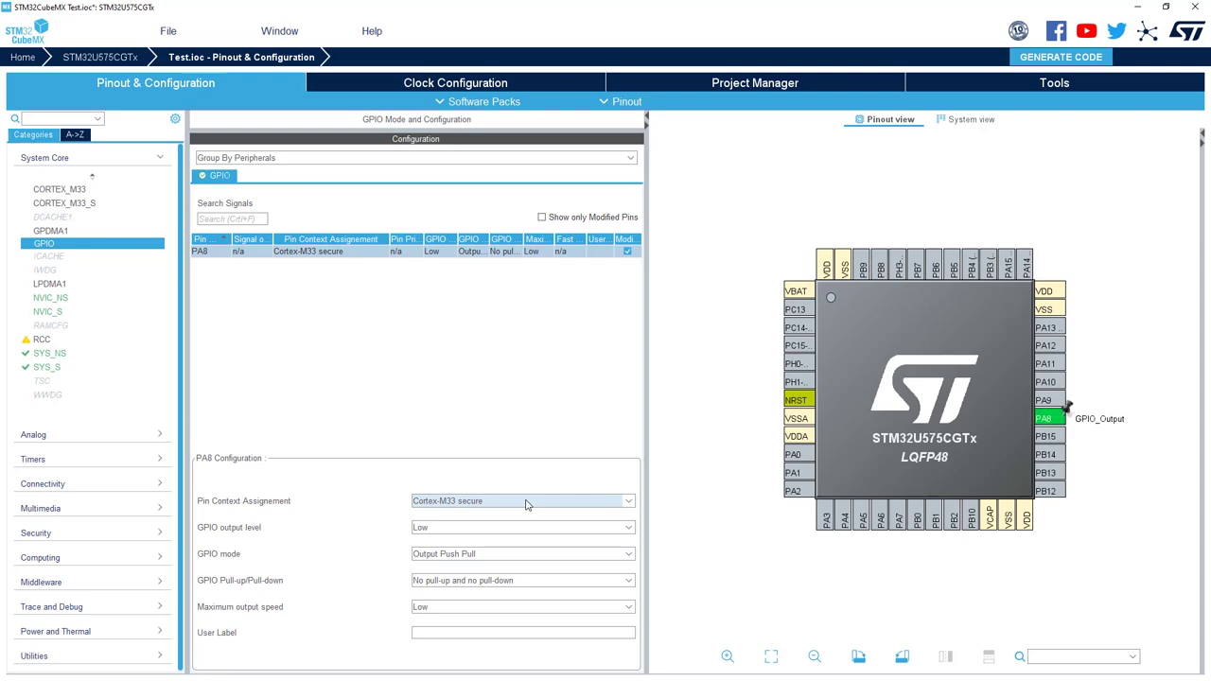
pyautogui.click(522, 499)
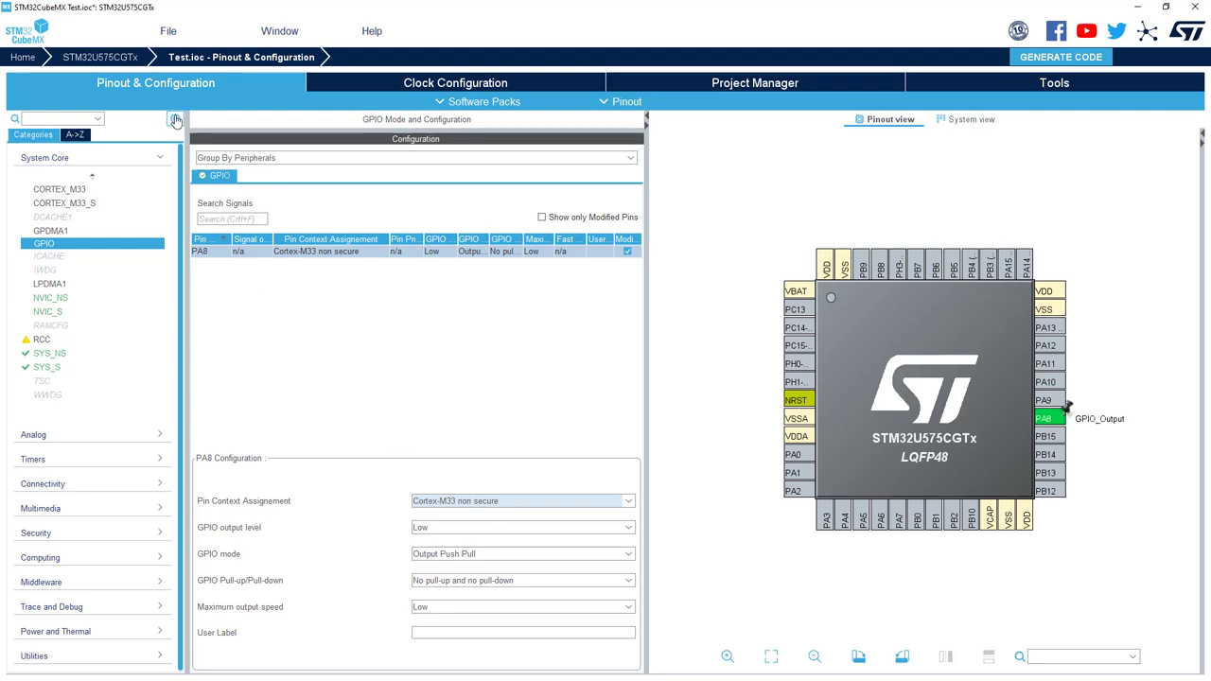
# Step: Show USART1's mode and configuration from the Connectivity peripherals
pyautogui.click(174, 119)
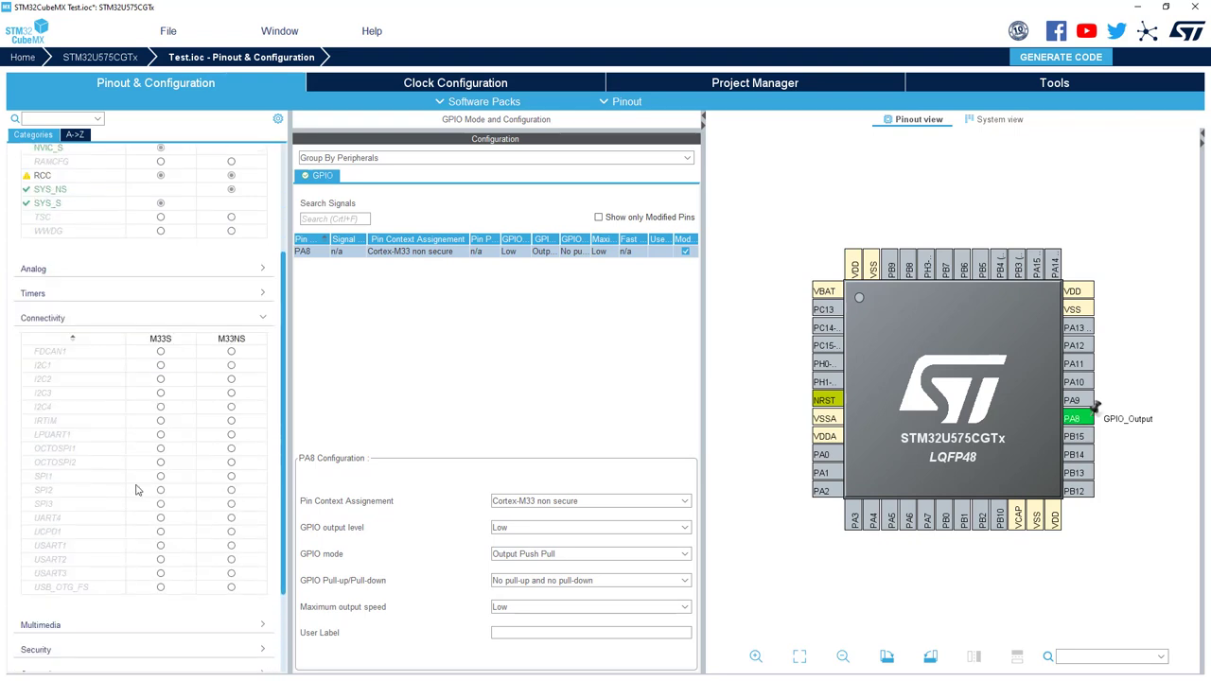
pyautogui.click(49, 545)
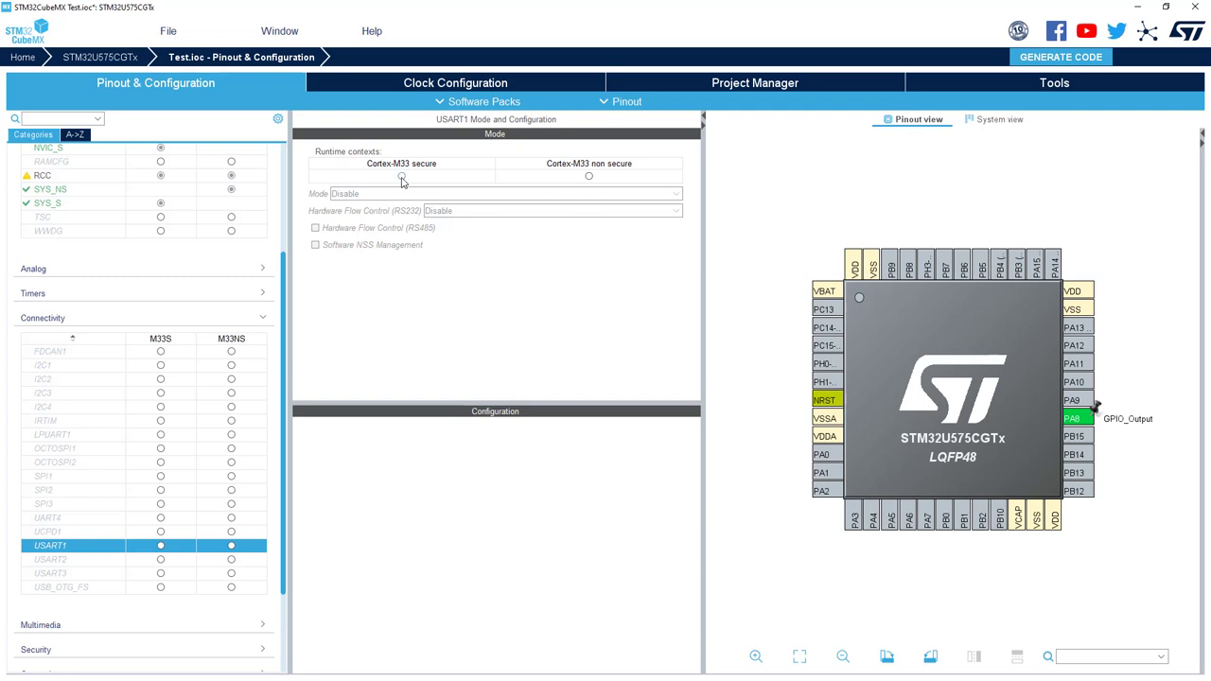
# Step: Assign USART1 to the Cortex-M33 secure context in Asynchronous mode (RX on PA10, TX on PA9)
pyautogui.click(401, 175)
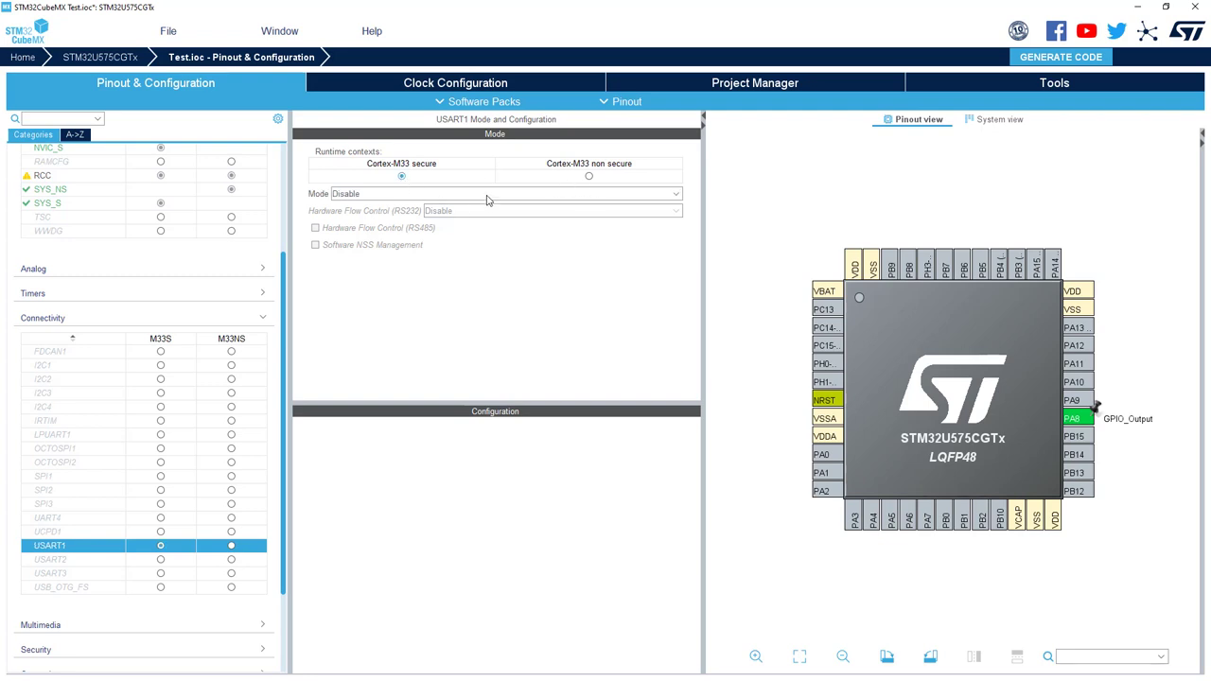
pyautogui.click(492, 193)
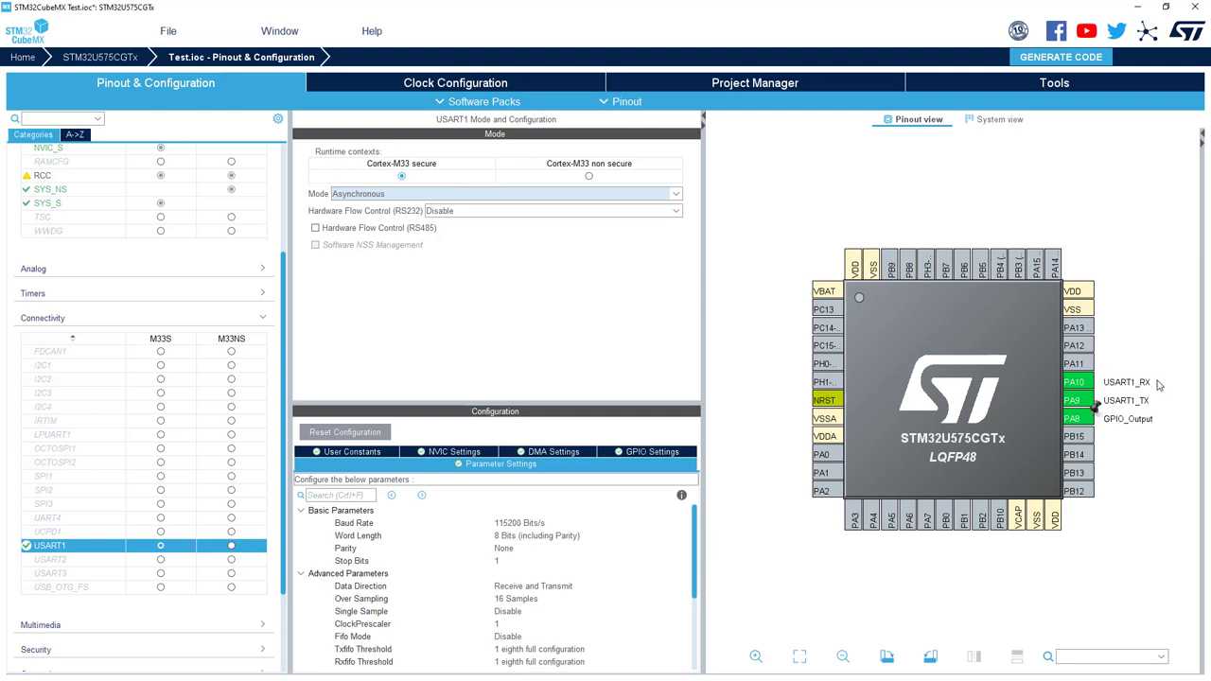
pyautogui.moveTo(1116, 381)
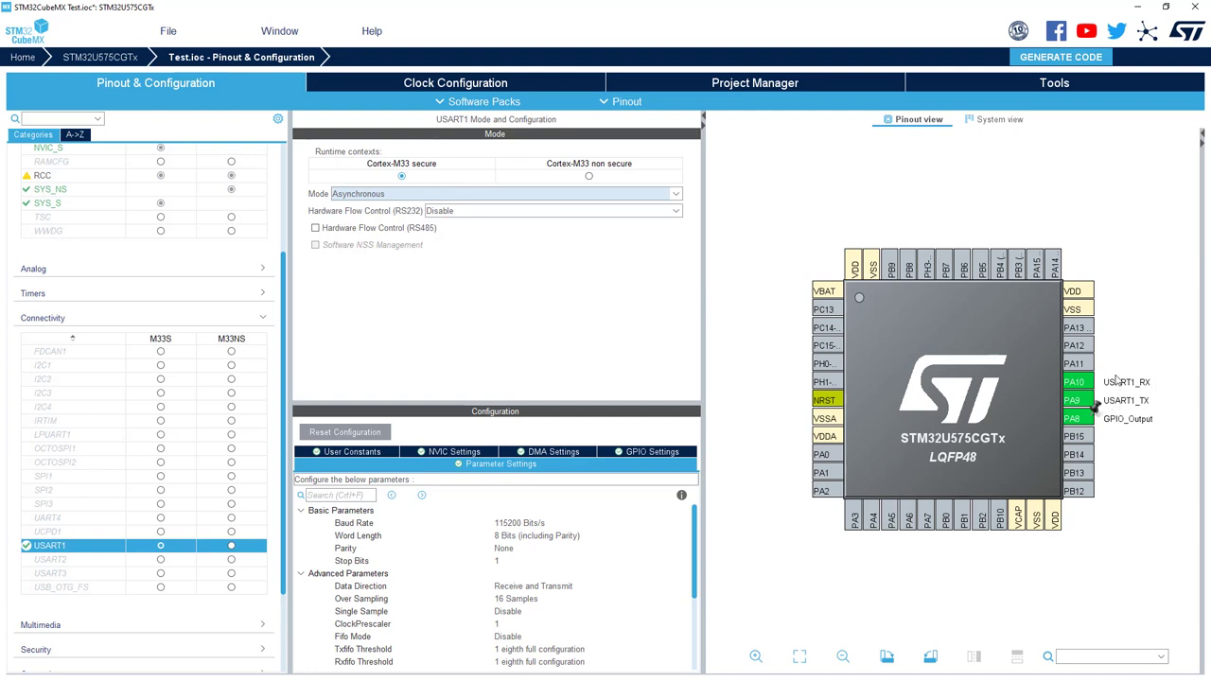
pyautogui.moveTo(1075, 382)
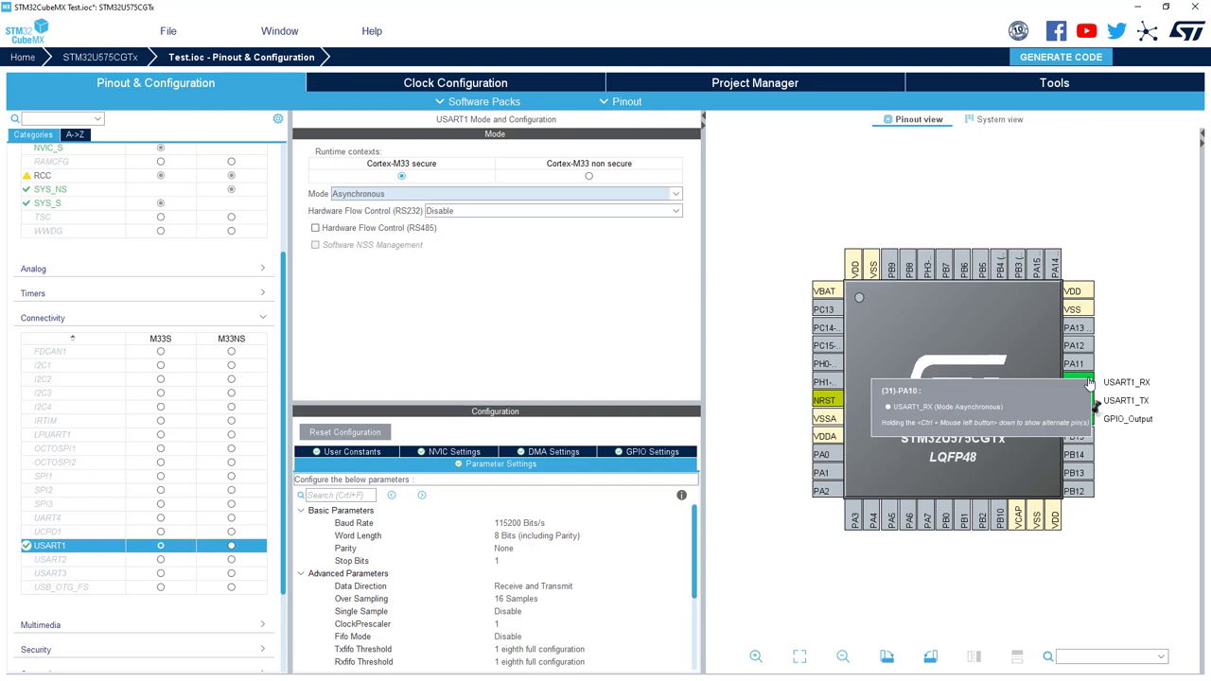
# Step: Remap USART1_RX and USART1_TX from PA10/PA9 onto their alternate top-edge pins
pyautogui.rightClick(1075, 382)
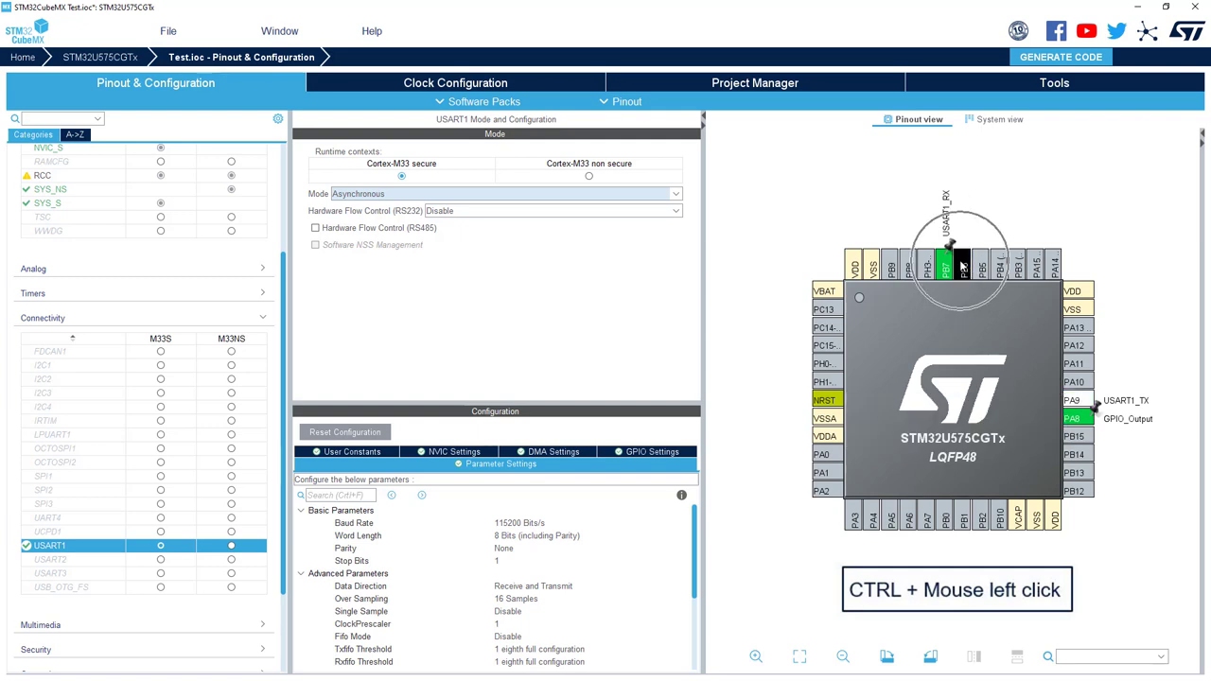
pyautogui.click(961, 268)
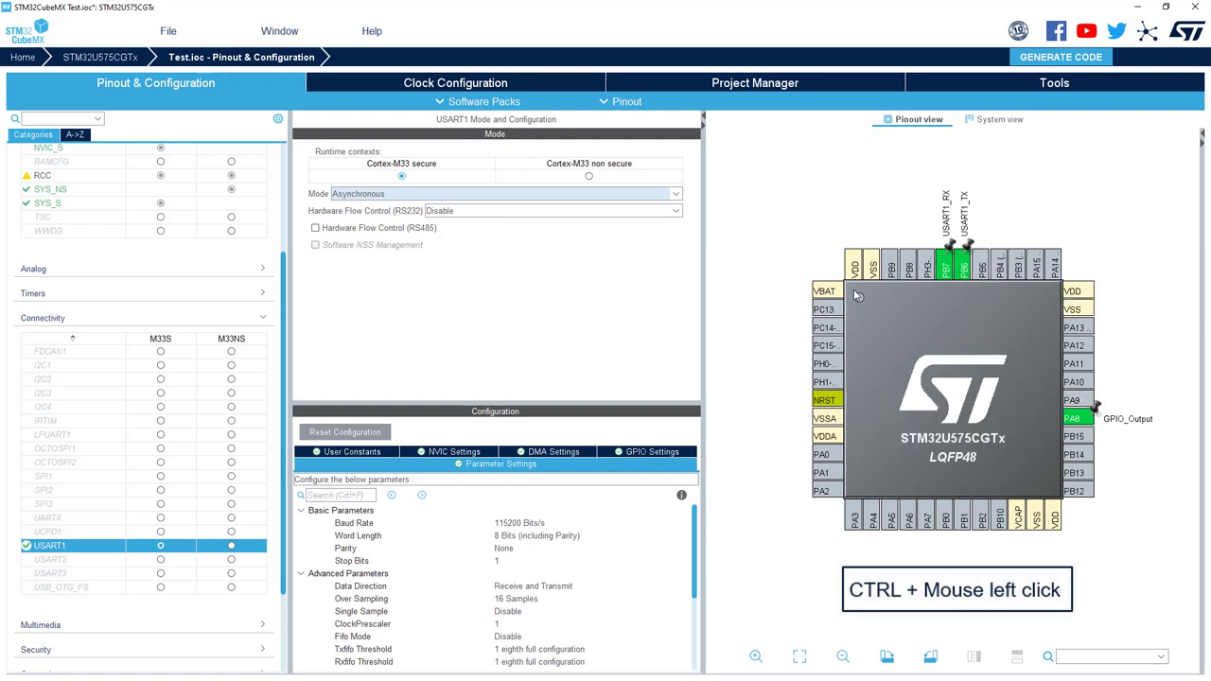